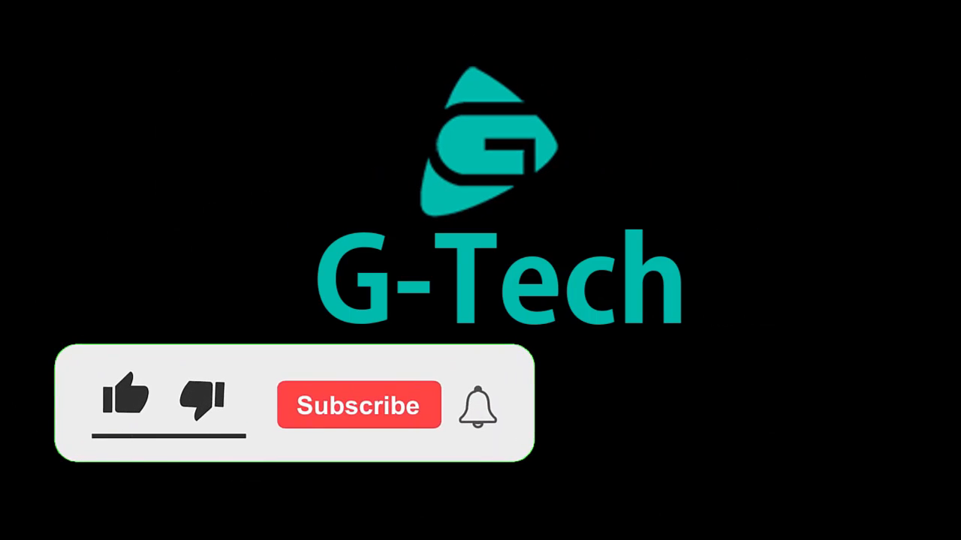
- Read 'Why Frappe Framework?' down to the Meta-data driven section and todo.json example
{"action": "left_click", "coordinate": [126, 394]}
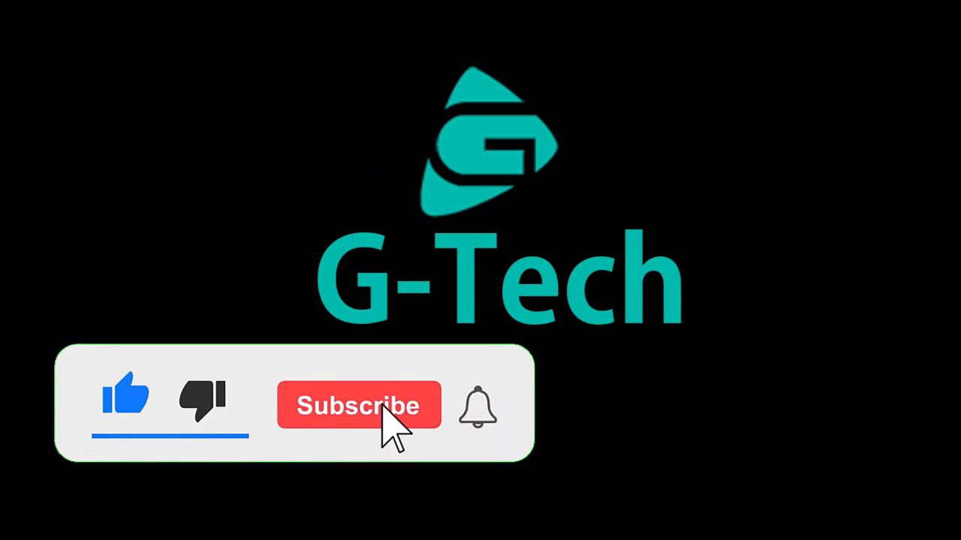
{"action": "left_click", "coordinate": [359, 406]}
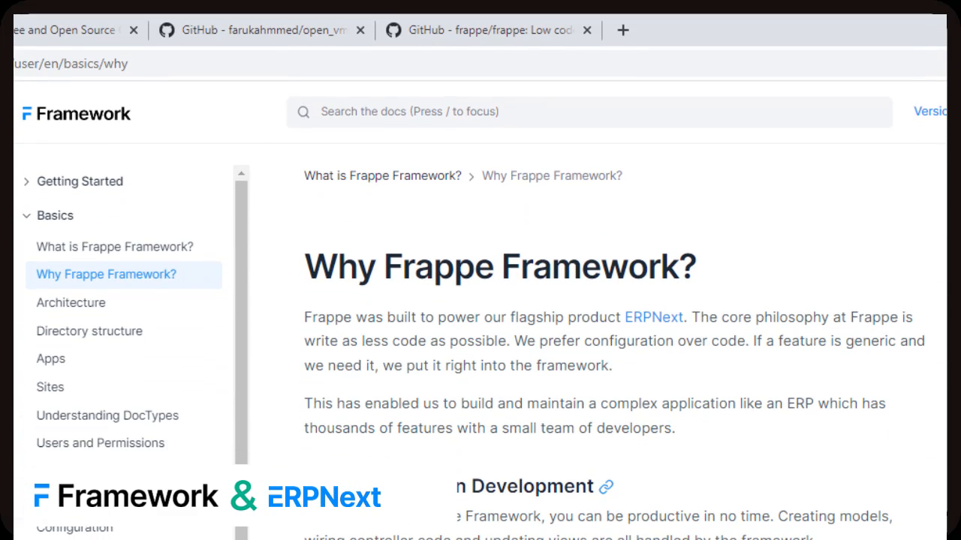
{"action": "scroll", "scroll_direction": "down", "scroll_amount": 3}
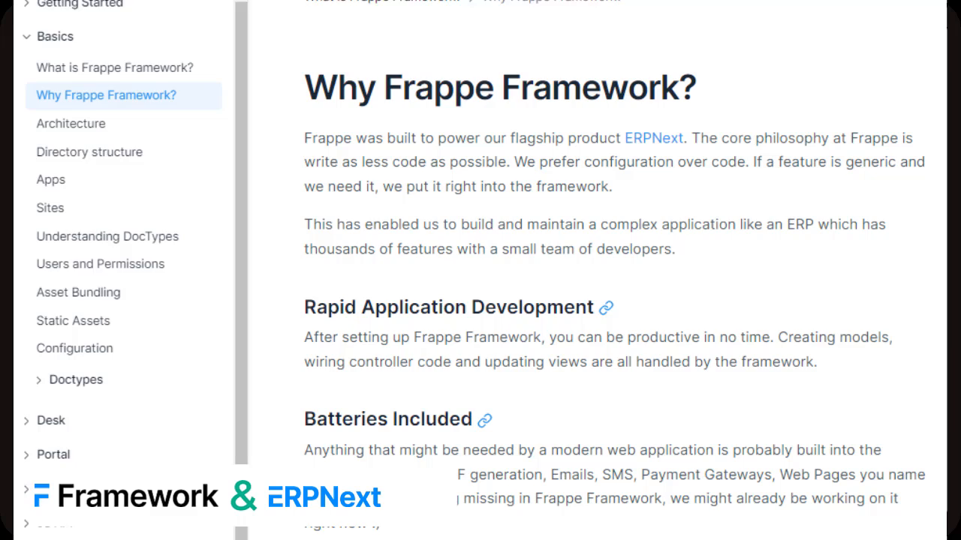
{"action": "scroll", "scroll_direction": "down", "scroll_amount": 3}
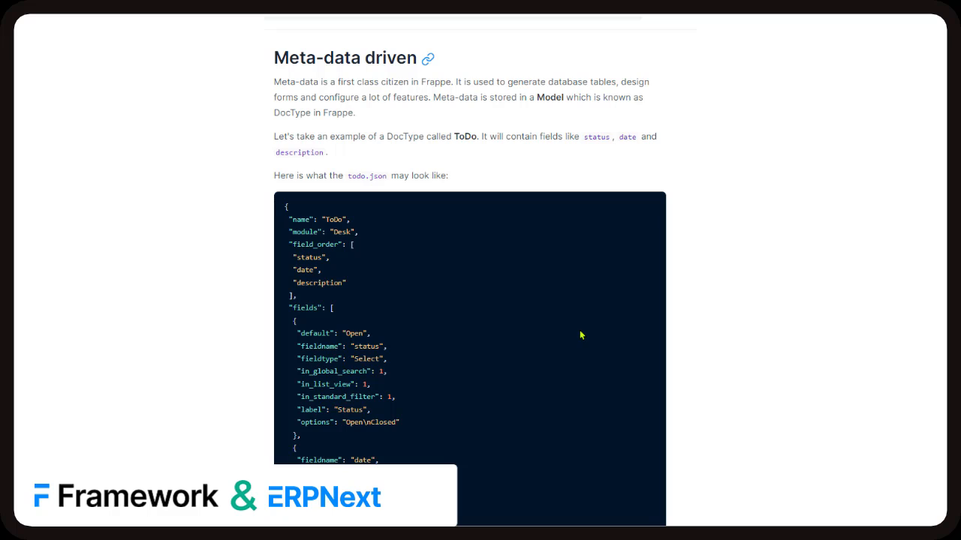
- Scroll past the todo.json code block to the 'desc tabToDo' MariaDB schema output
{"action": "scroll", "scroll_direction": "down", "scroll_amount": 3}
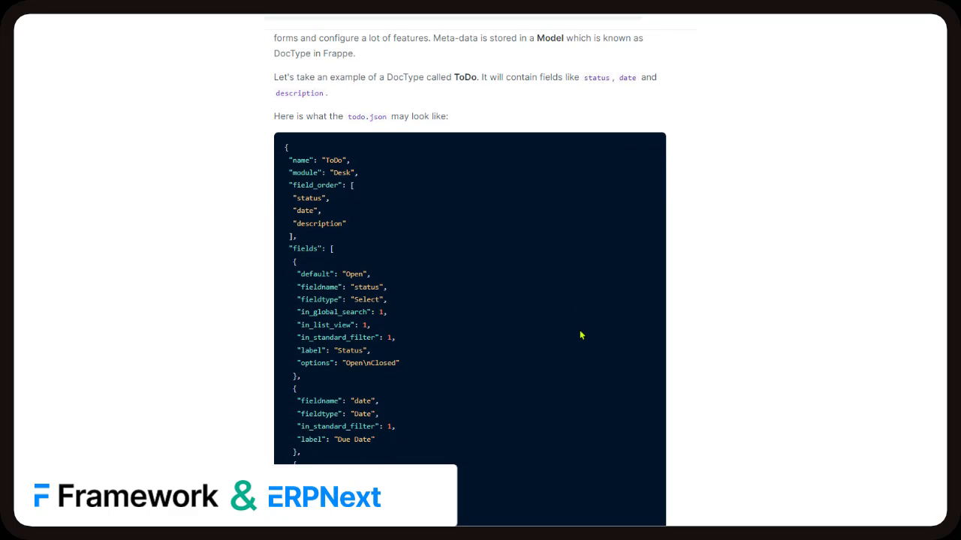
{"action": "scroll", "scroll_direction": "down", "scroll_amount": 3}
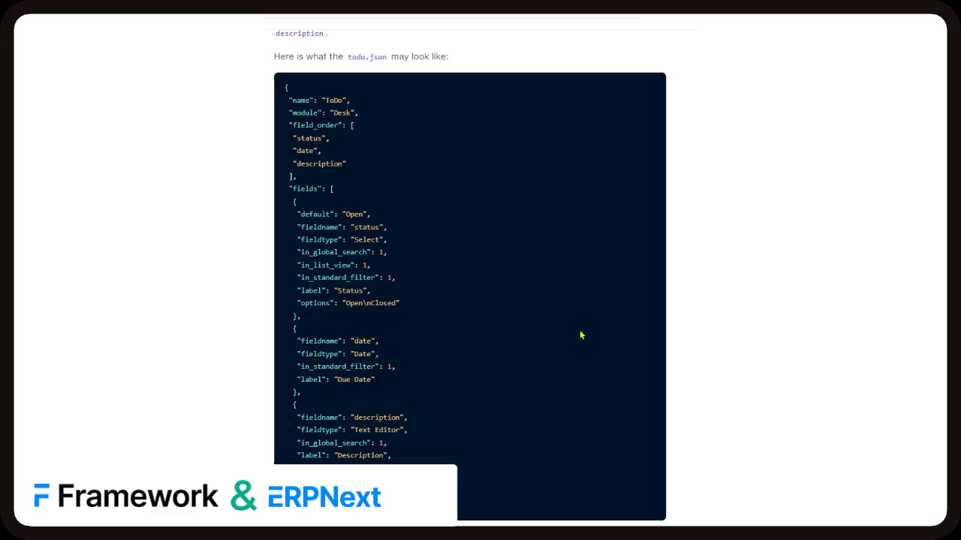
{"action": "scroll", "scroll_direction": "down", "scroll_amount": 3}
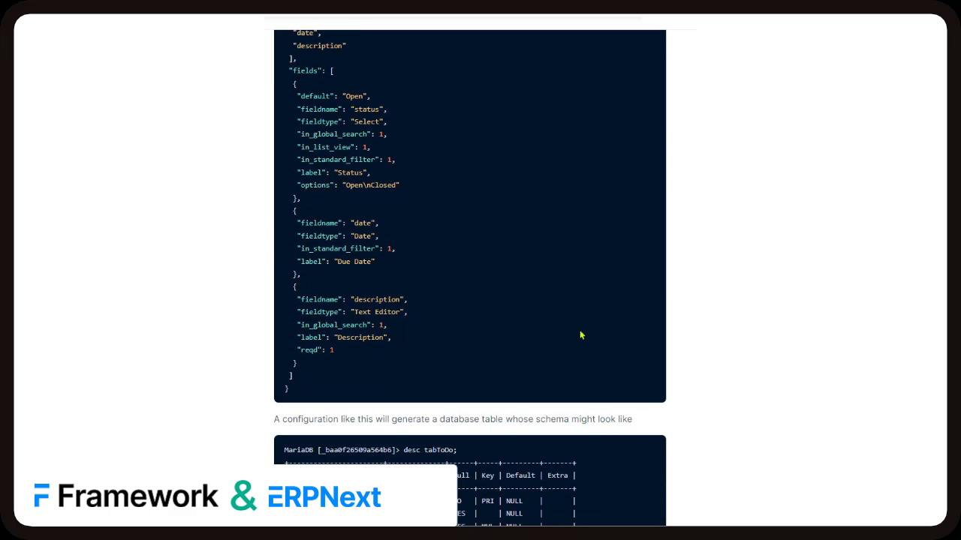
{"action": "scroll", "scroll_direction": "down", "scroll_amount": 3}
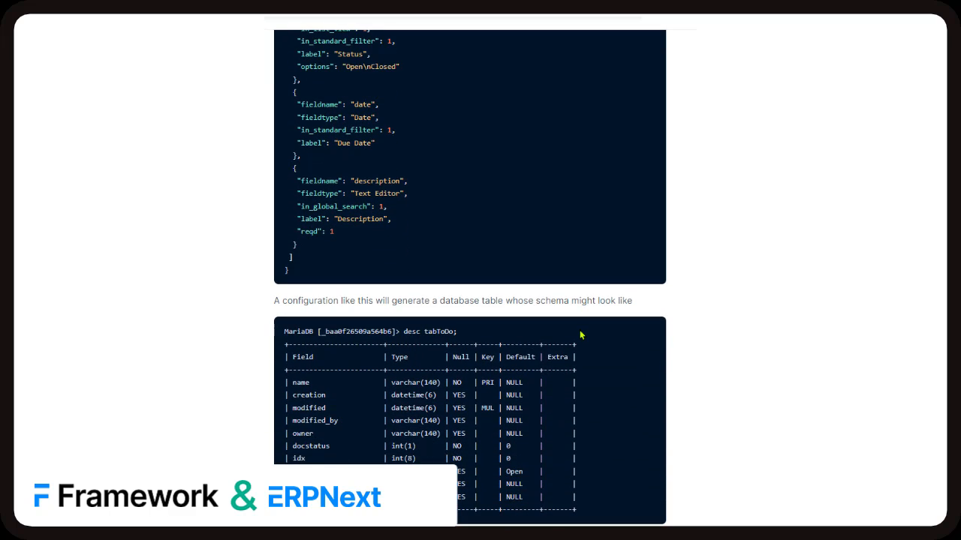
{"action": "scroll", "scroll_direction": "down", "scroll_amount": 3}
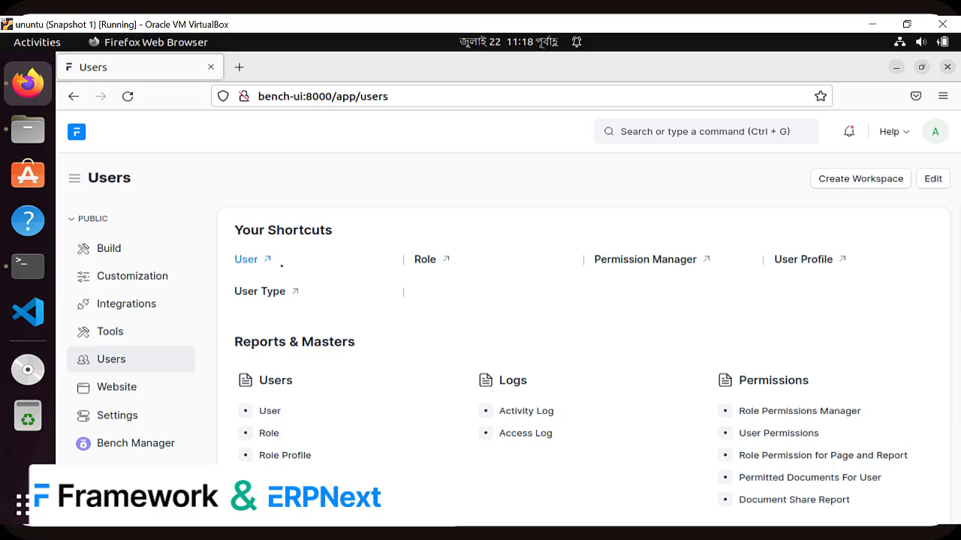
- Browse the User list, return to the Users workspace, then scroll through the Role list
{"action": "left_click", "coordinate": [245, 259]}
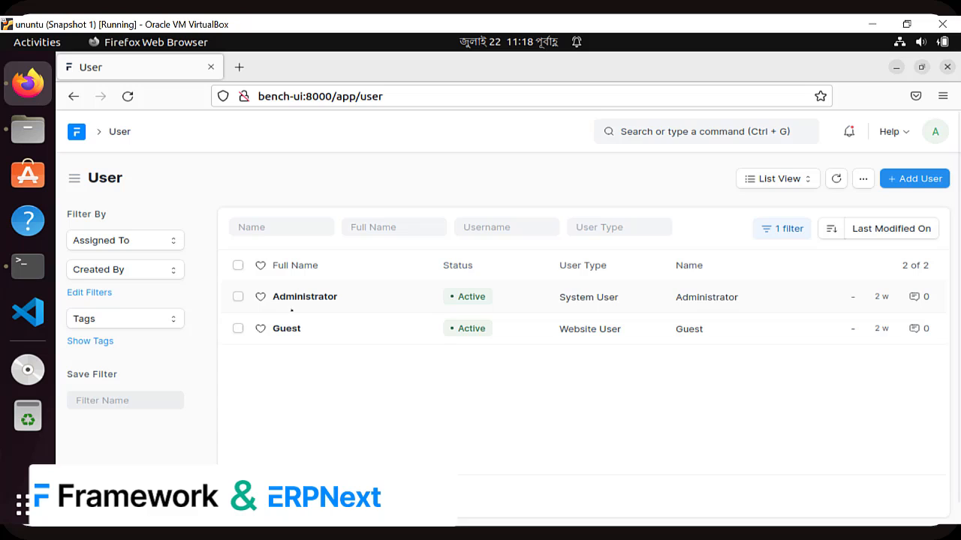
{"action": "left_click", "coordinate": [72, 96]}
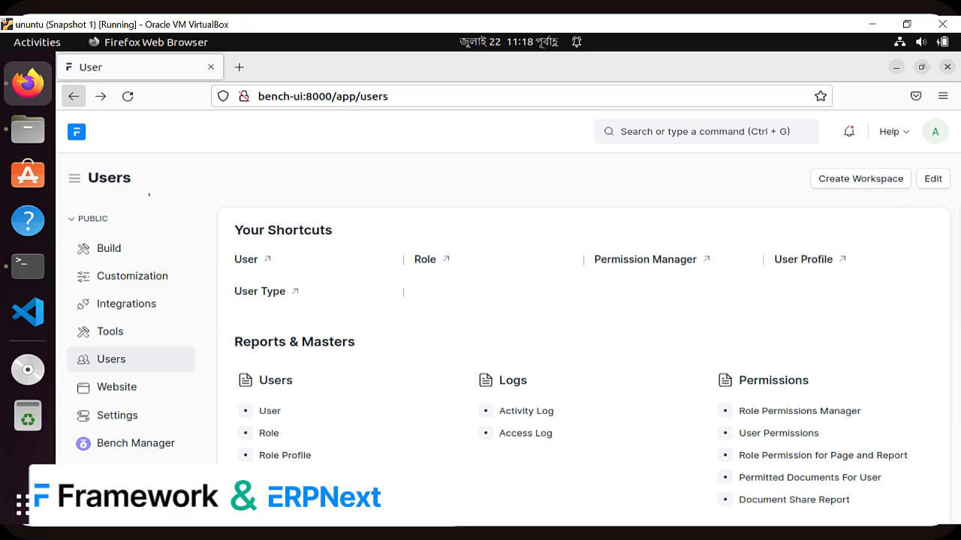
{"action": "left_click", "coordinate": [425, 259]}
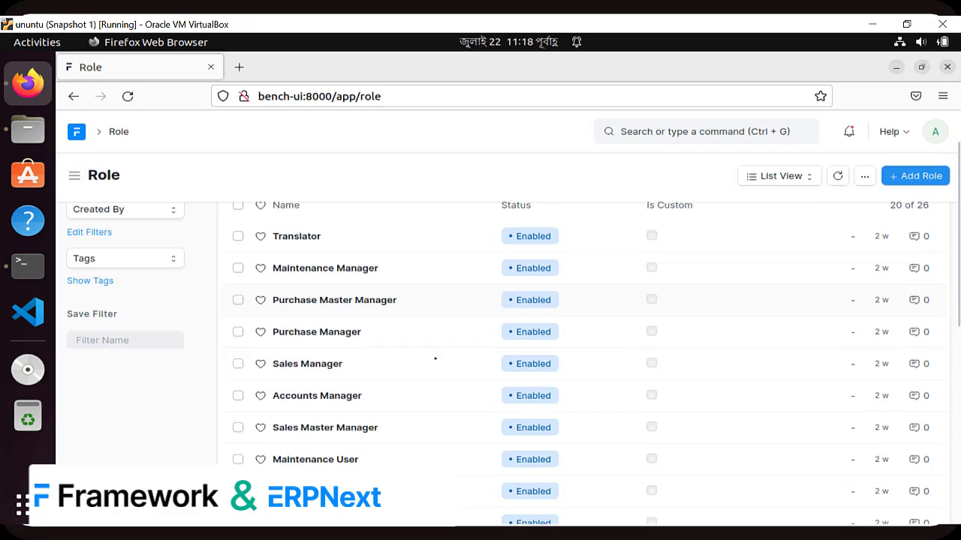
{"action": "scroll", "scroll_direction": "down", "scroll_amount": 3}
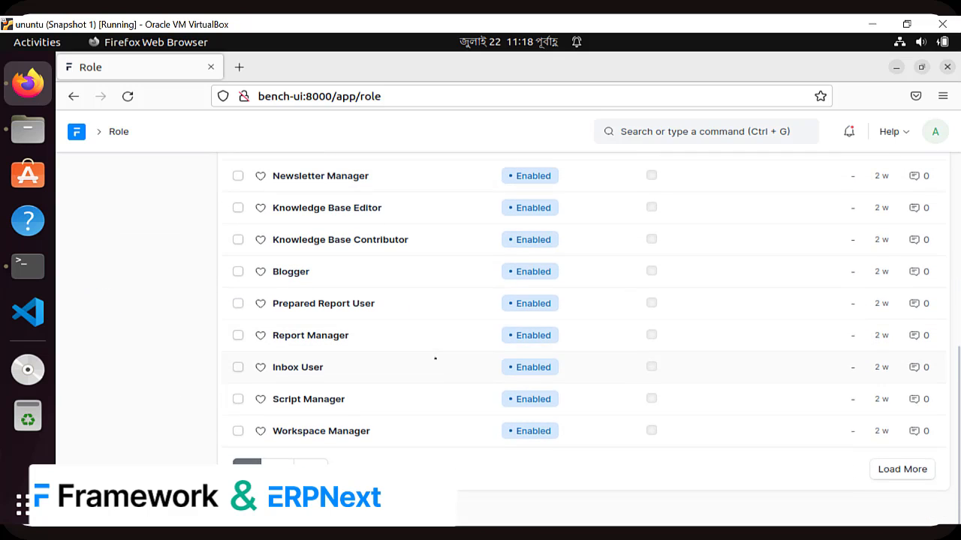
{"action": "scroll", "scroll_direction": "up", "scroll_amount": 3}
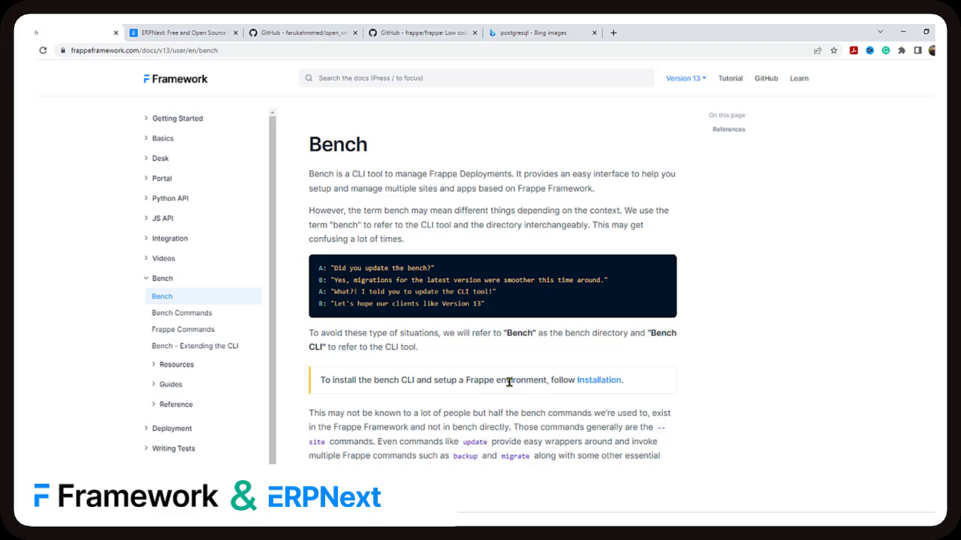
{"action": "mouse_move", "coordinate": [334, 333]}
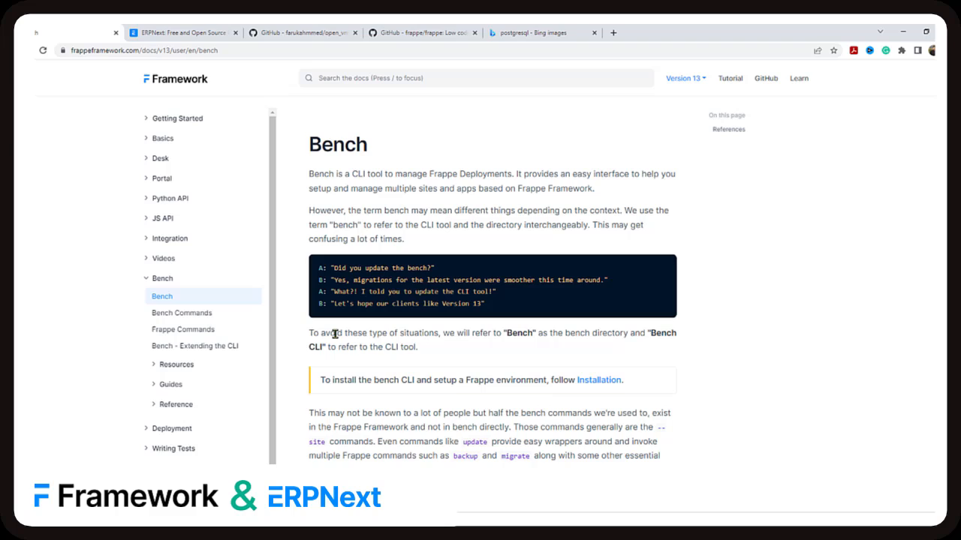
{"action": "mouse_move", "coordinate": [858, 385]}
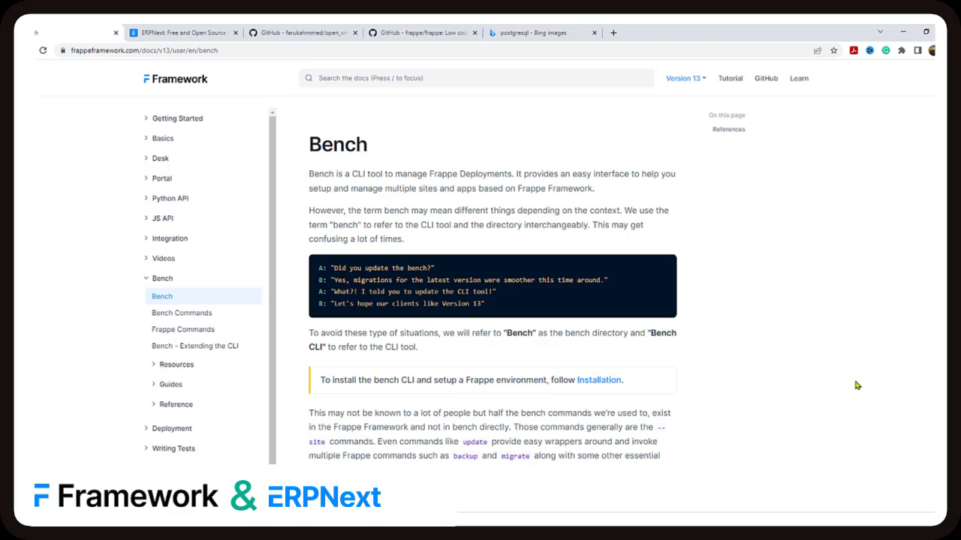